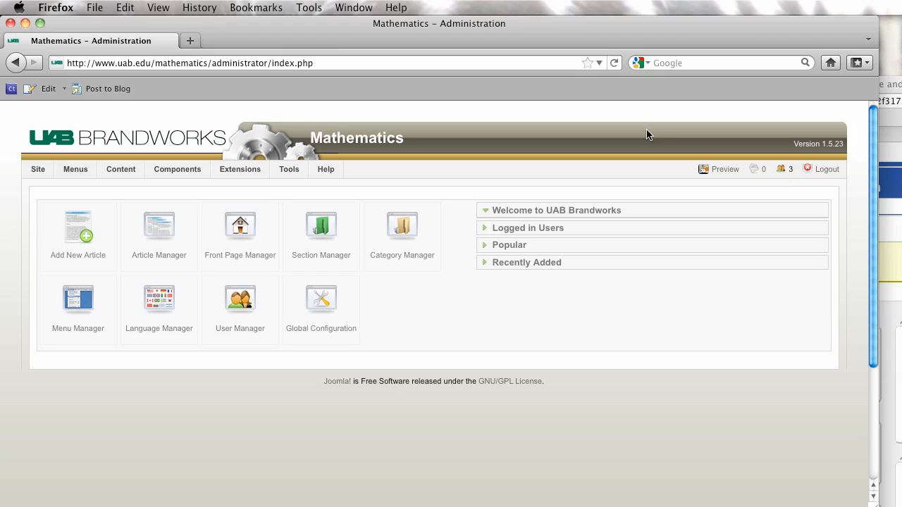
# Step: Expand the Logged in Users panel to list the three current sessions with their logout options
pyautogui.click(38, 169)
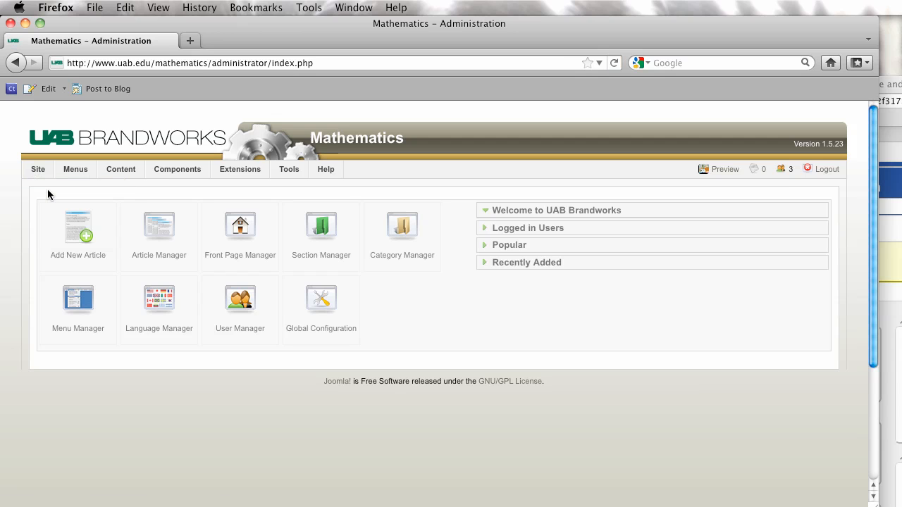
pyautogui.moveTo(476, 256)
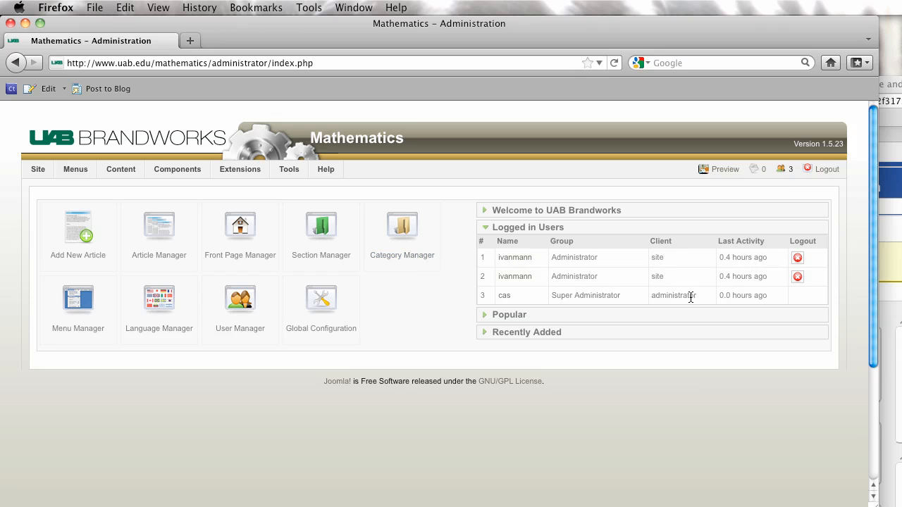
pyautogui.moveTo(675, 295)
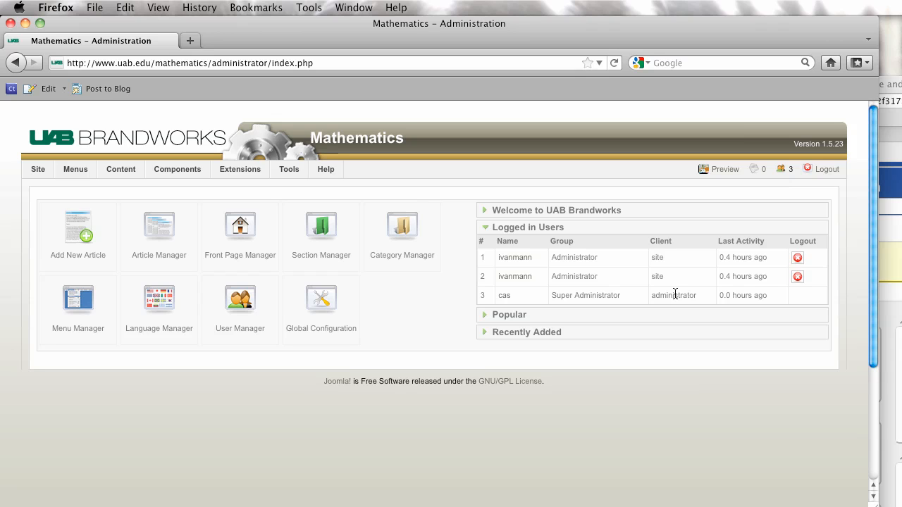
pyautogui.moveTo(767, 260)
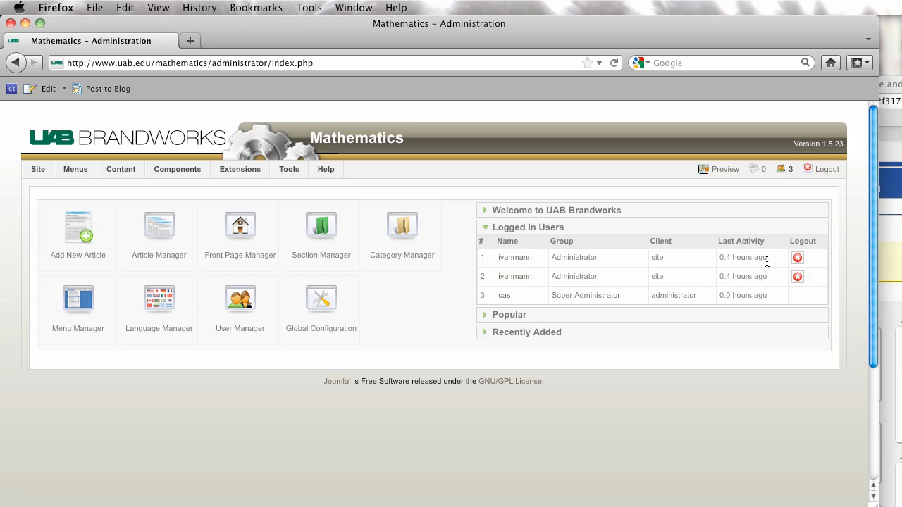